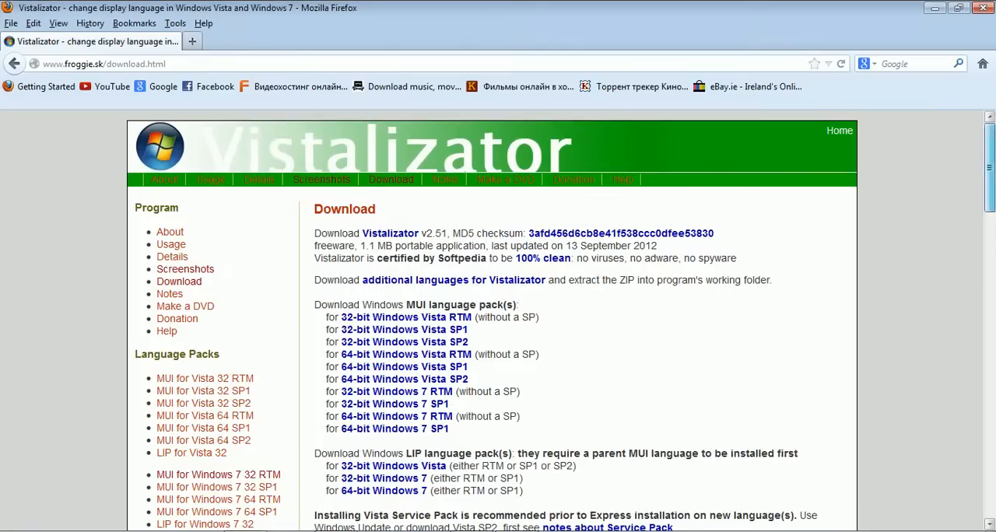
mouse_move(573, 180)
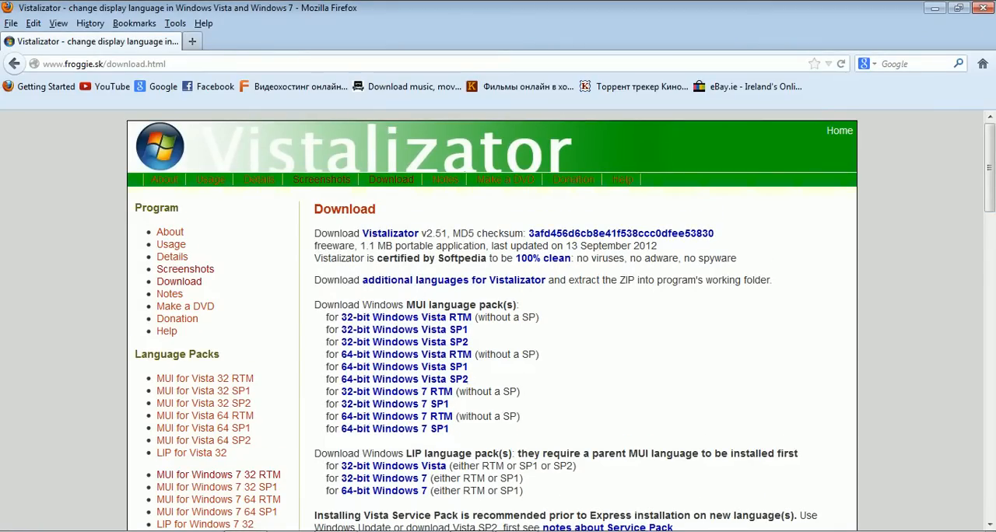
mouse_move(397, 391)
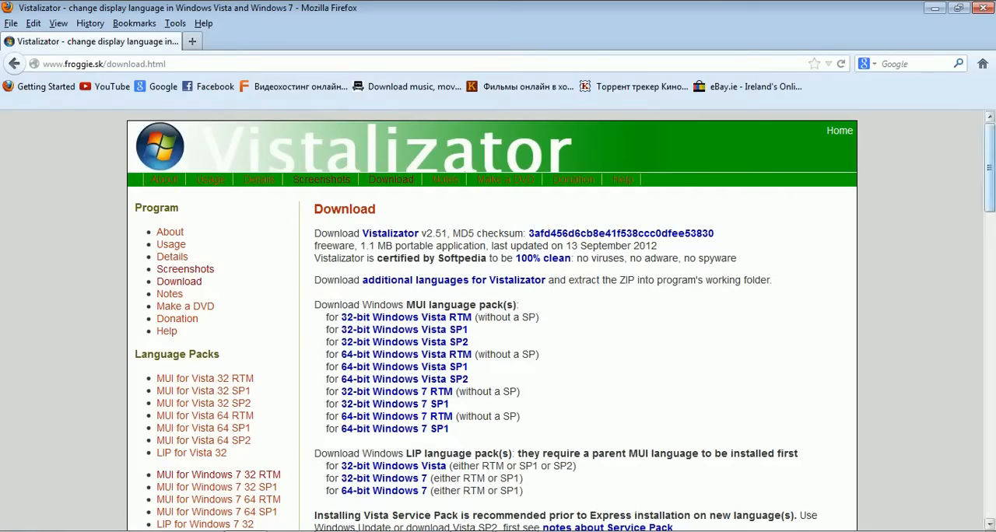
Download Vistalizator.exe (1.1 MB) from the download page, choosing Save File
scroll(down, 3)
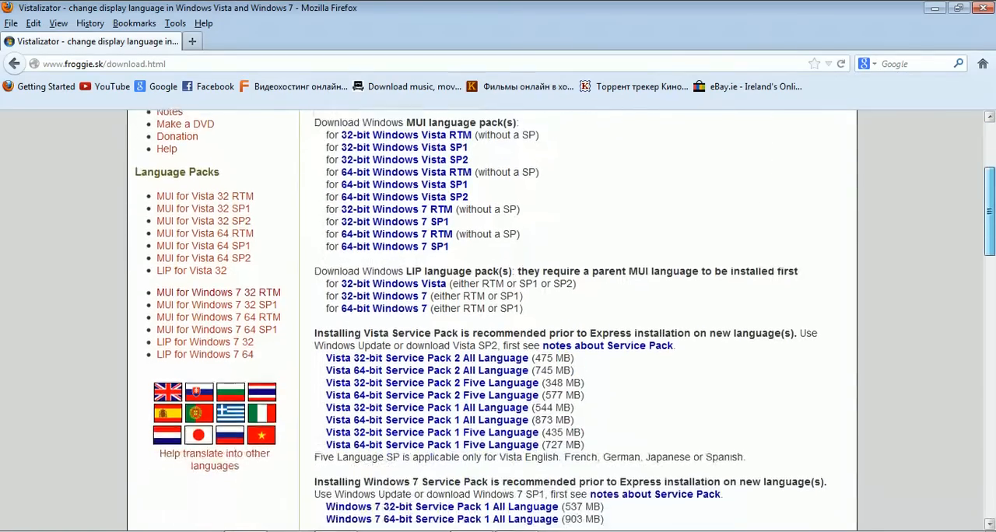
scroll(down, 3)
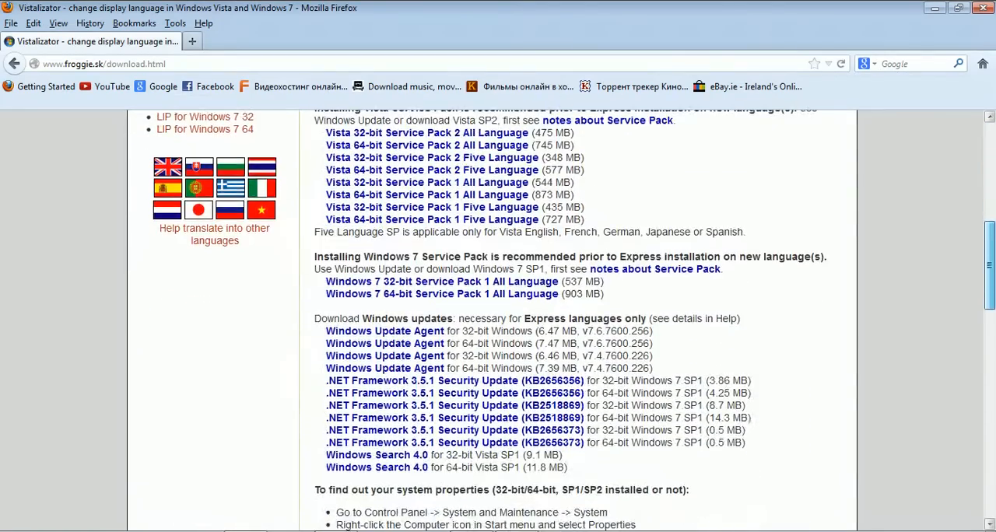
scroll(up, 3)
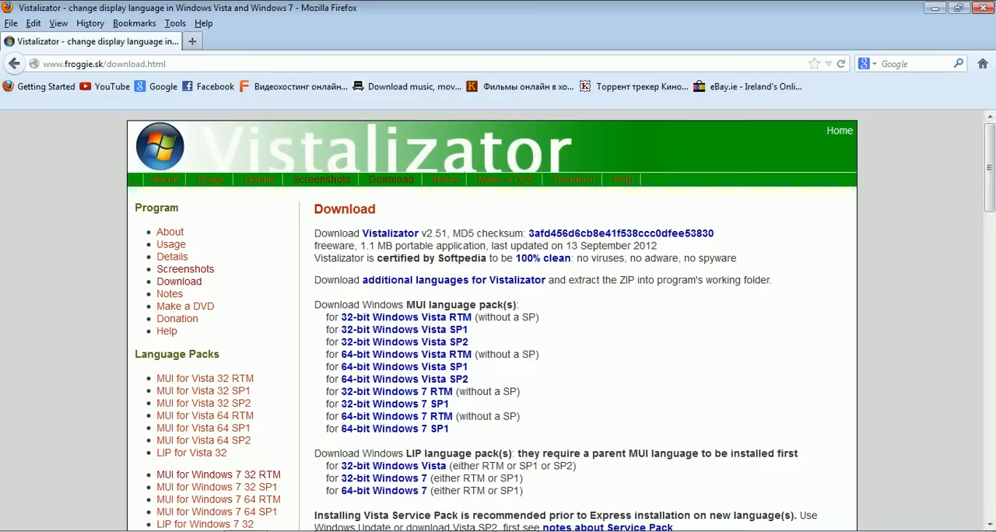
click(101, 64)
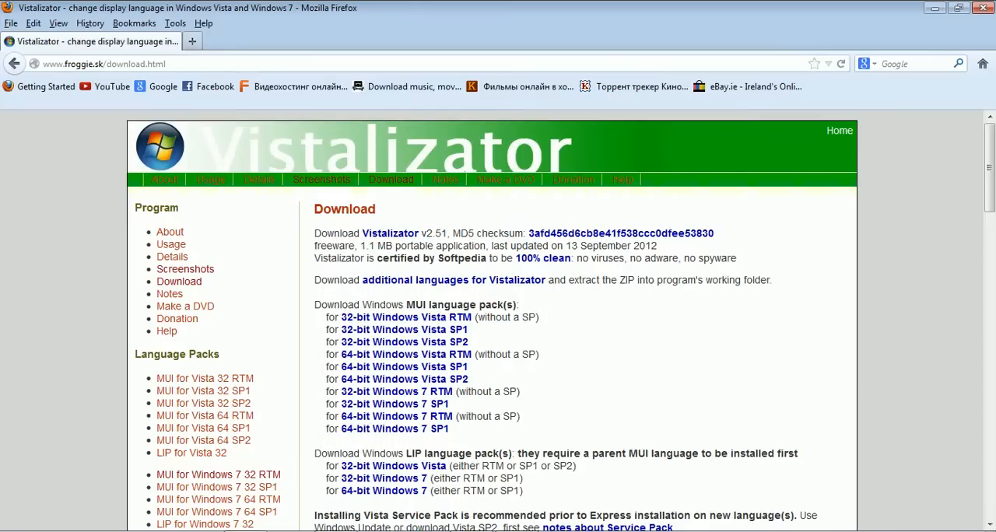
click(389, 233)
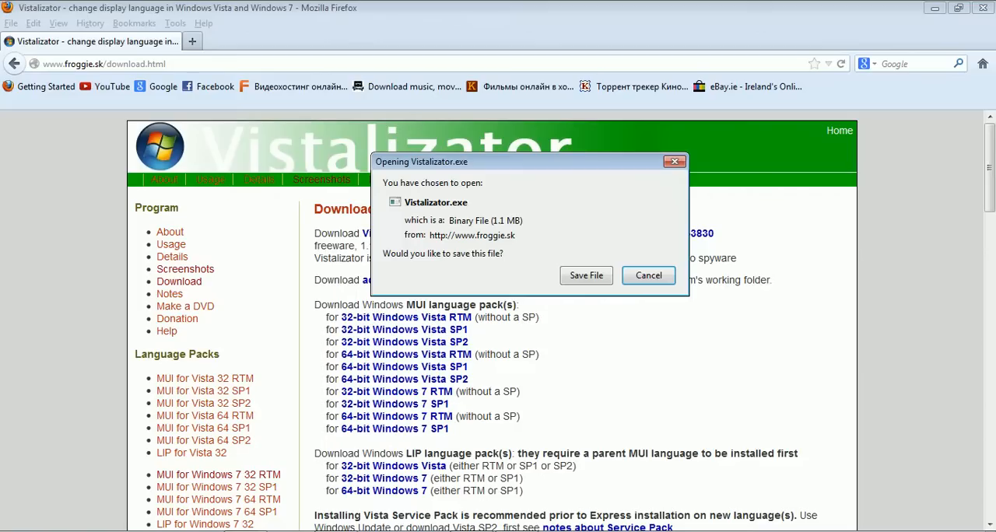
click(648, 275)
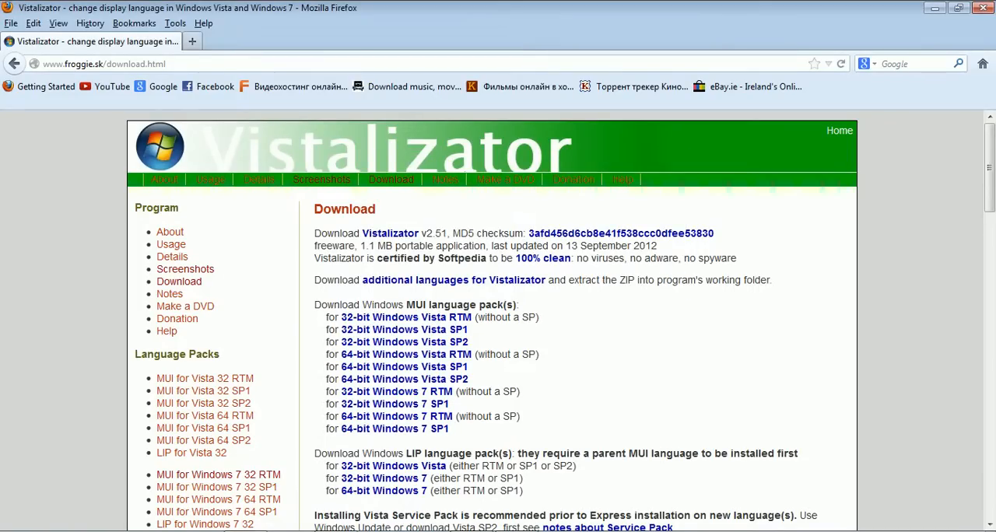
mouse_move(396, 416)
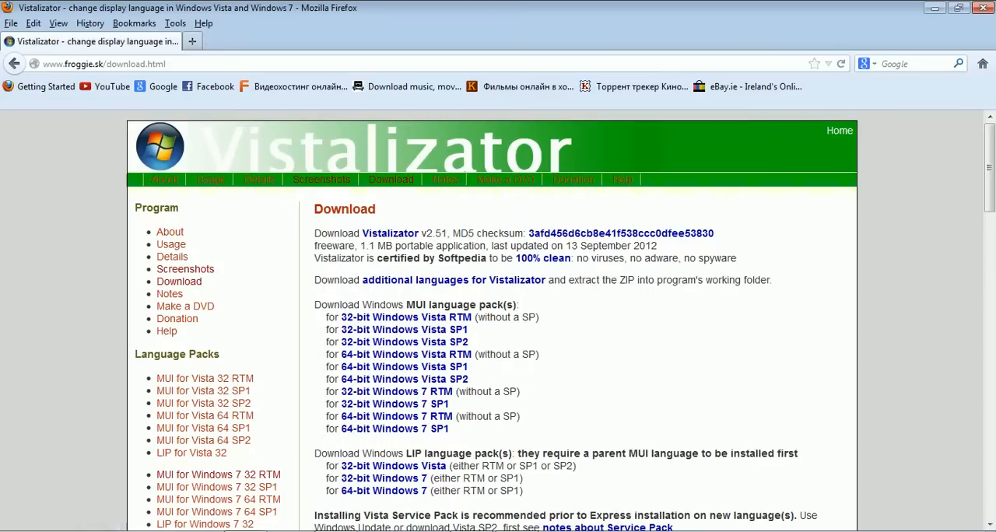
Open the MUI for Windows 7 32-bit RTM page and scroll its language list
double_click(455, 304)
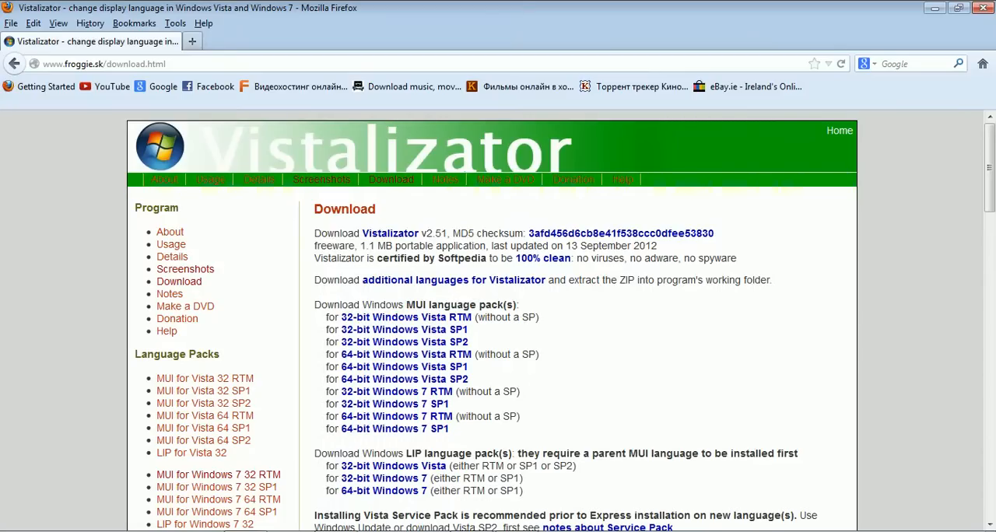
mouse_move(394, 404)
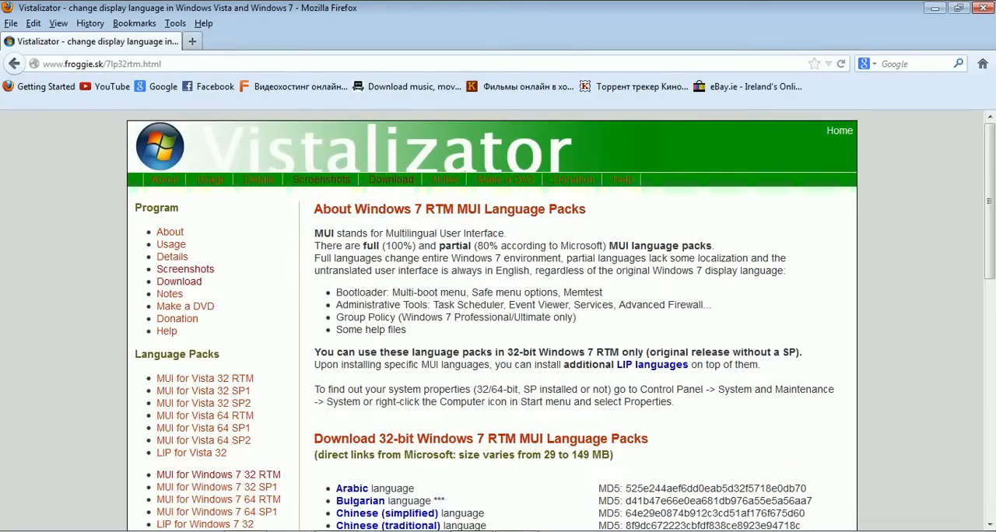
scroll(down, 3)
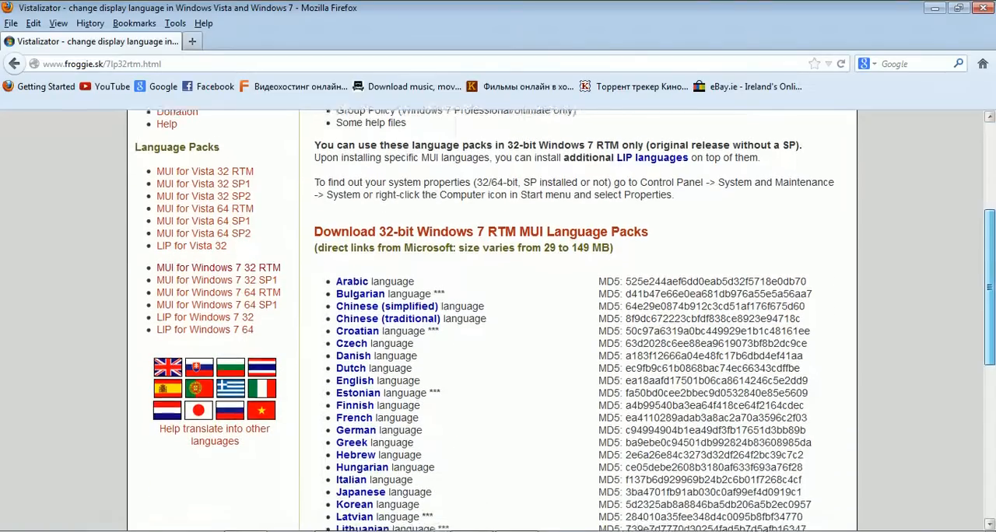
scroll(down, 3)
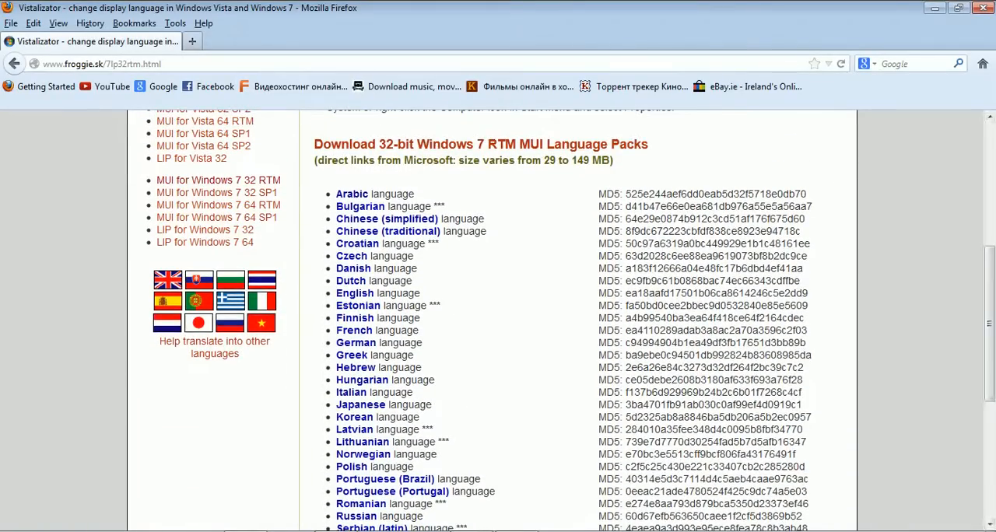
mouse_move(358, 305)
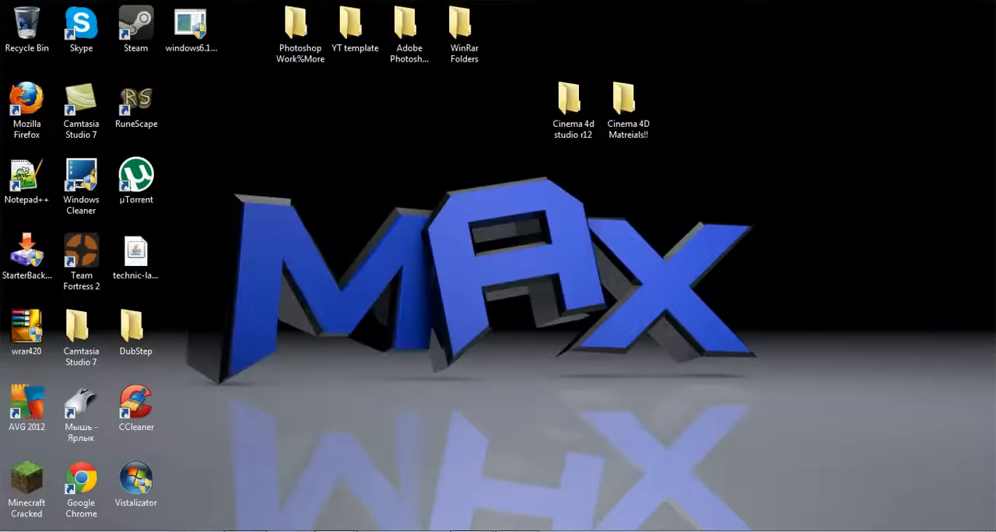
Launch Vistalizator 2.51, then bring Firefox back to the Download page
drag(325, 173, 662, 352)
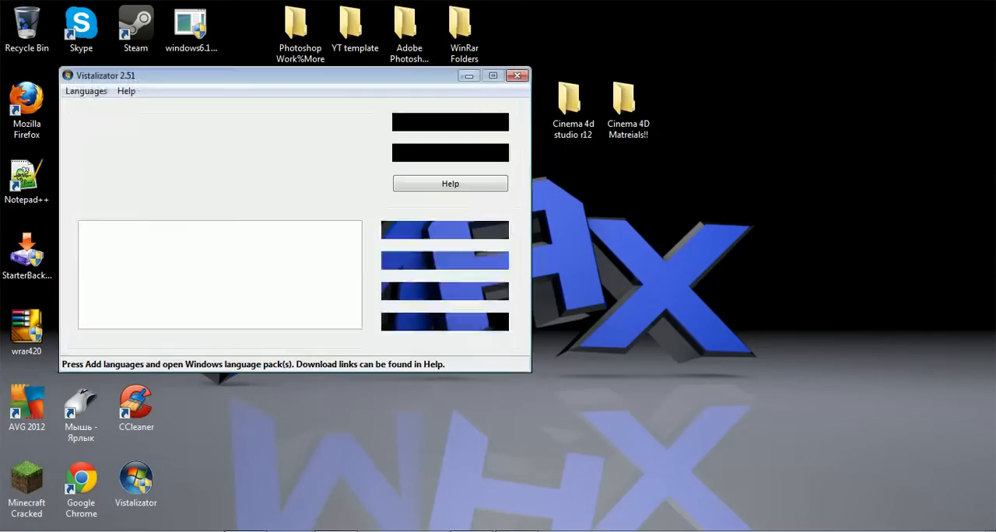
click(450, 183)
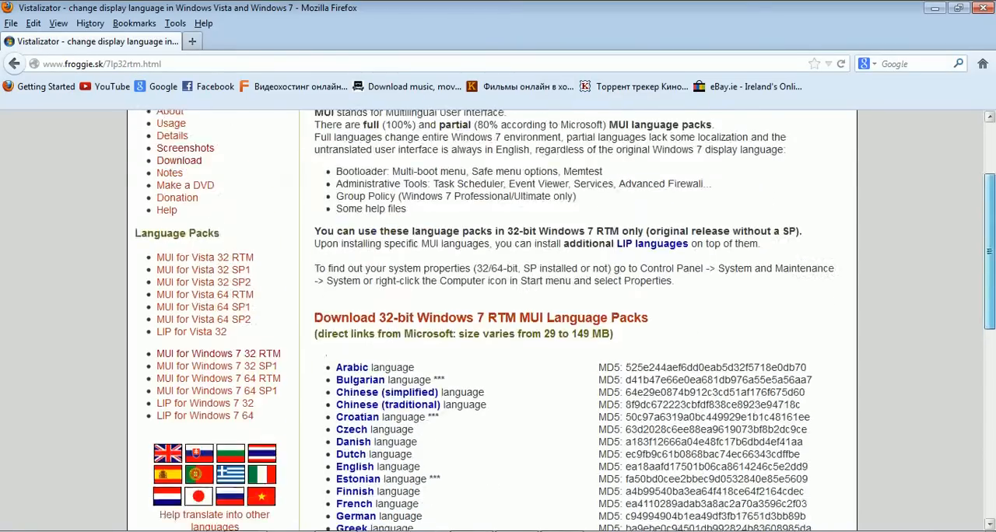
click(179, 161)
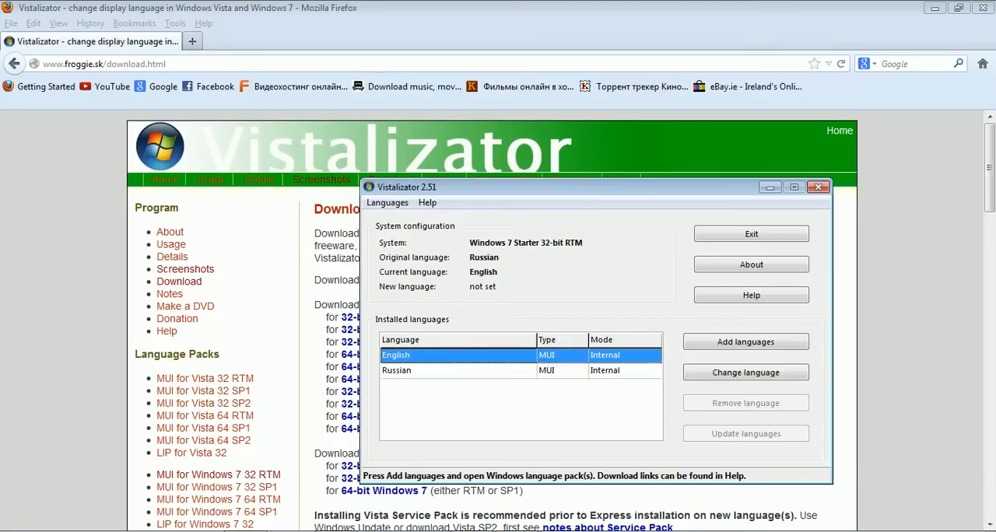
click(745, 372)
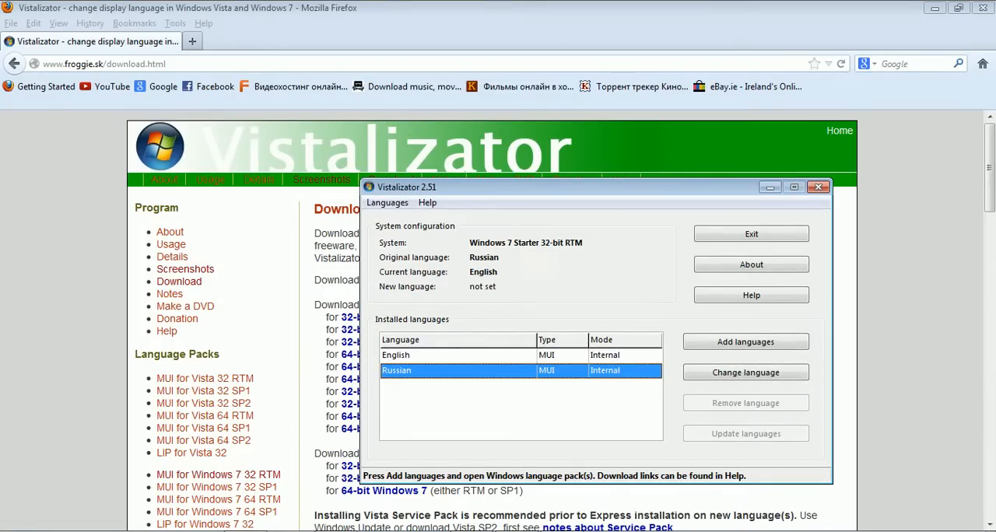
click(457, 354)
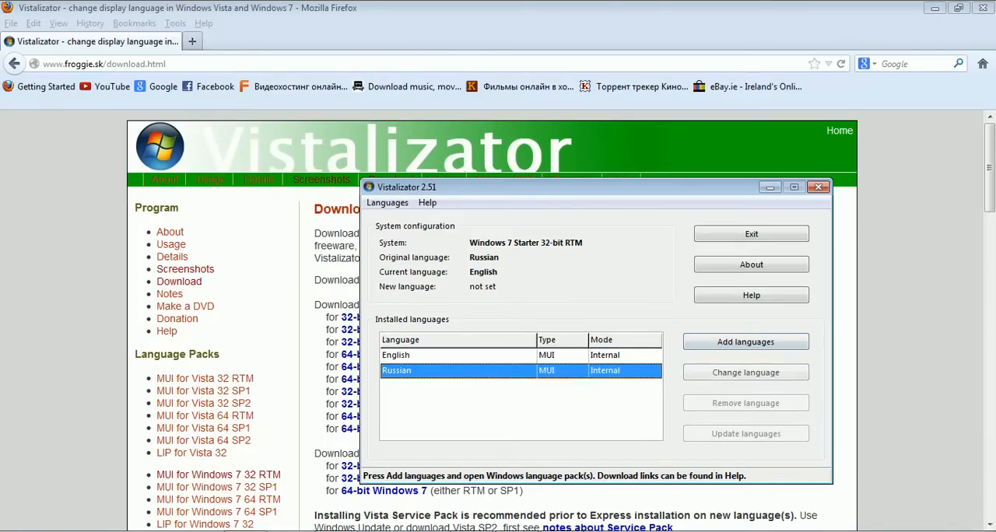
click(457, 354)
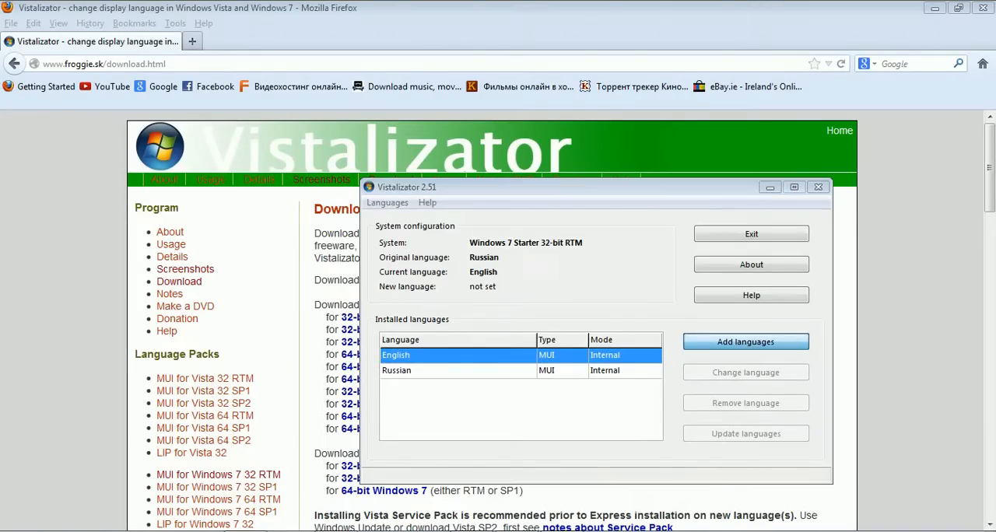
Load the windows6.1-kb972813-x86-en-us language pack installer into Vistalizator
click(745, 342)
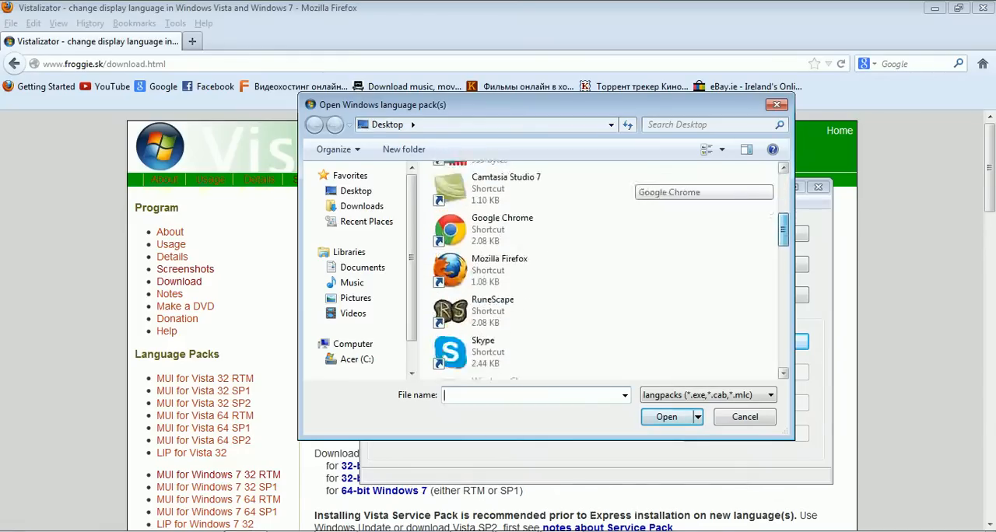
scroll(down, 3)
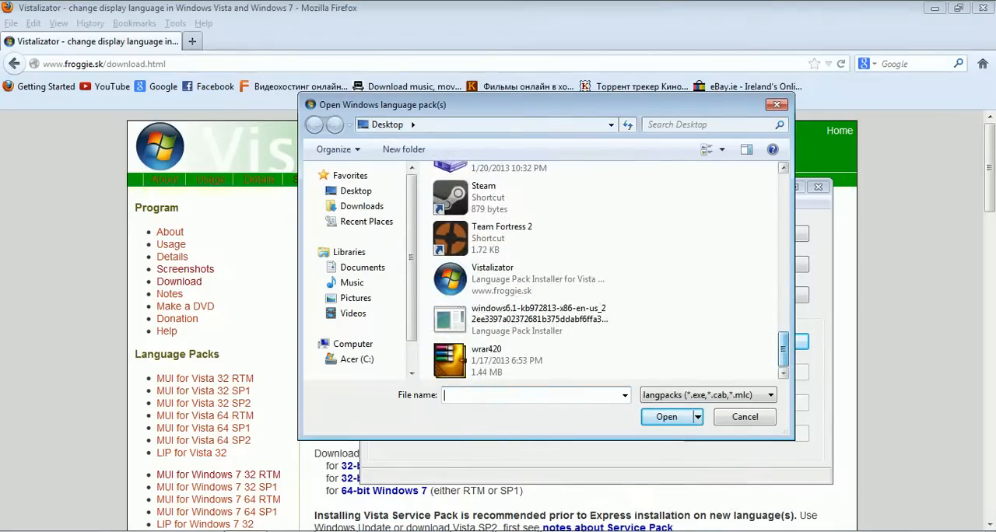
click(521, 319)
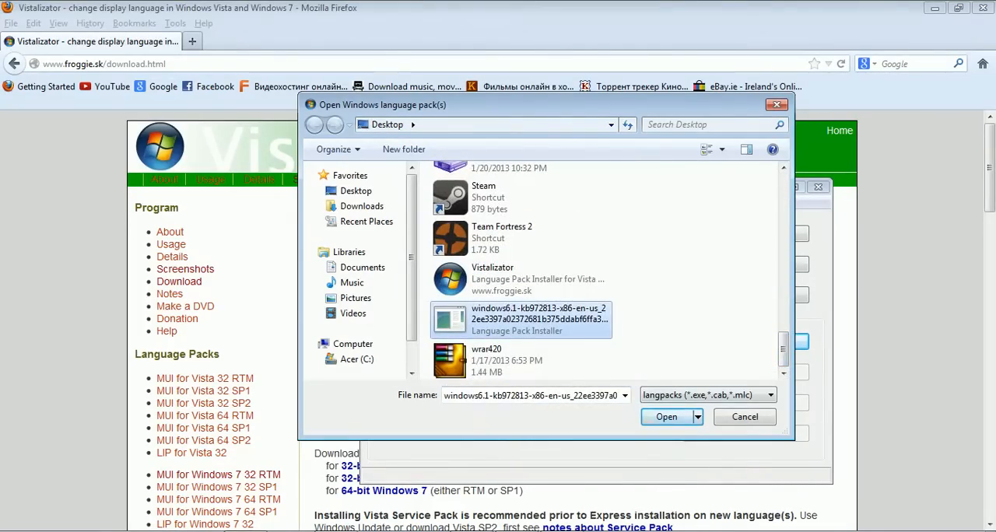
click(666, 416)
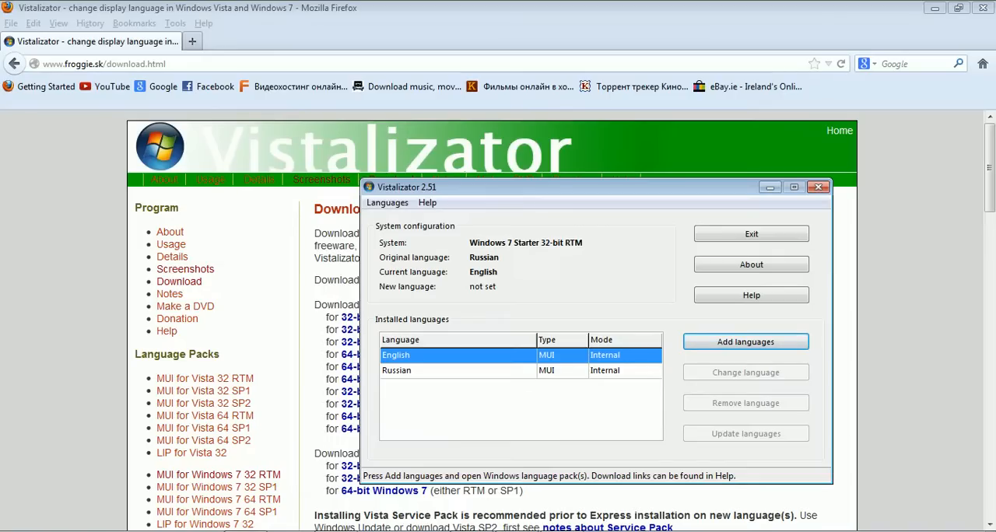
Make Russian the display language from the installed languages list
click(397, 370)
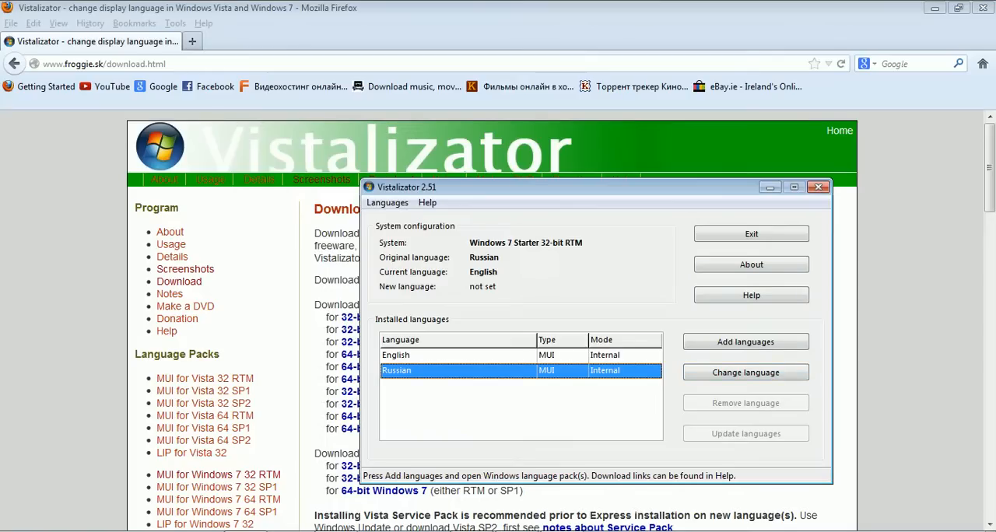
click(818, 186)
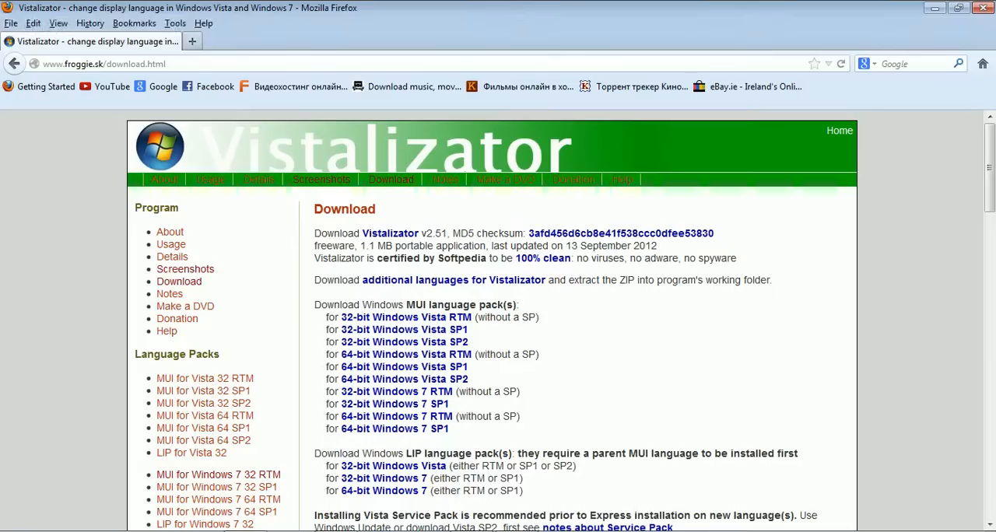